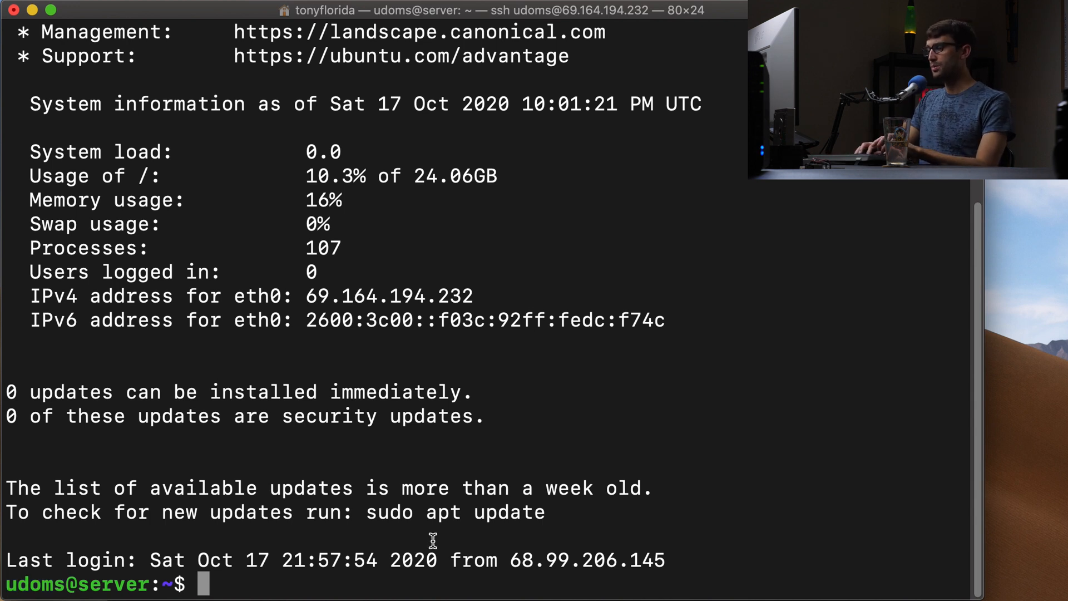
# Become root on the server with su - and the root password
pyautogui.write('su -')
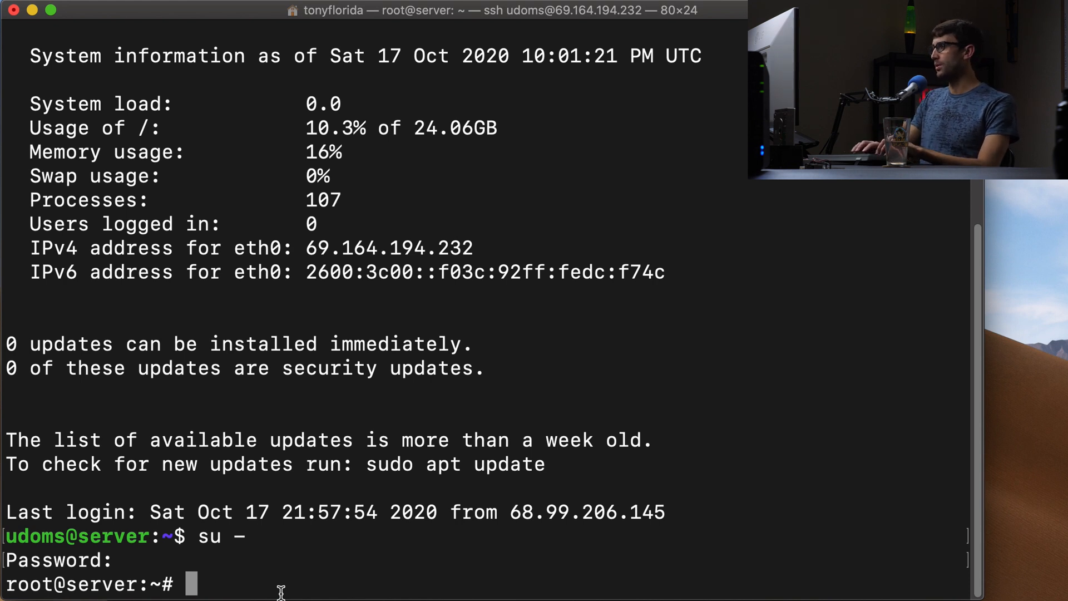
# Run usermod -aG sudo udoms, then groups udoms to see sudo among its groups
pyautogui.write('usermod')
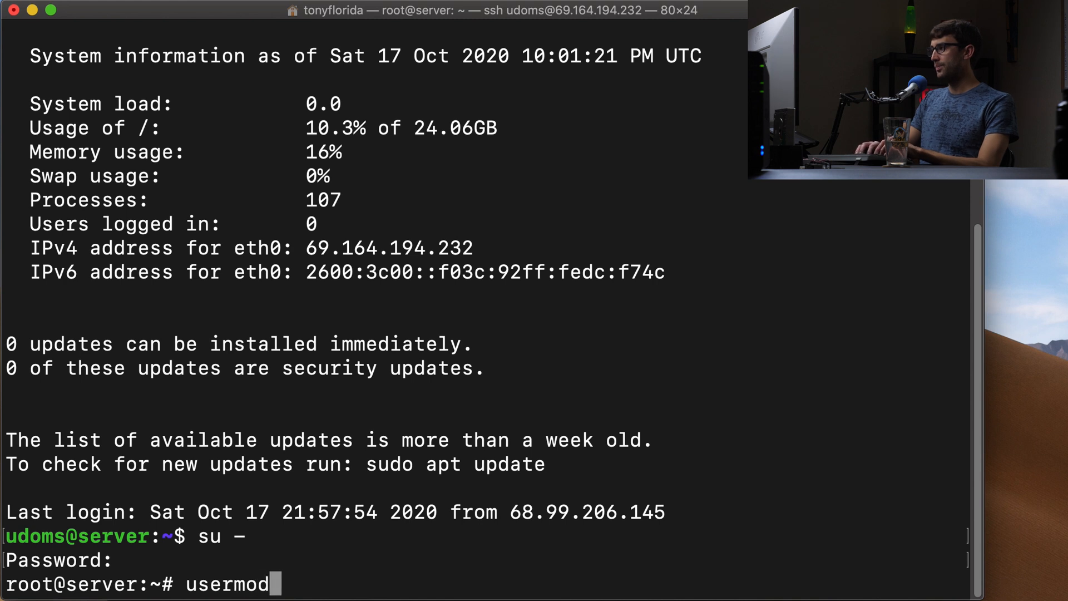
pyautogui.write('-aG s')
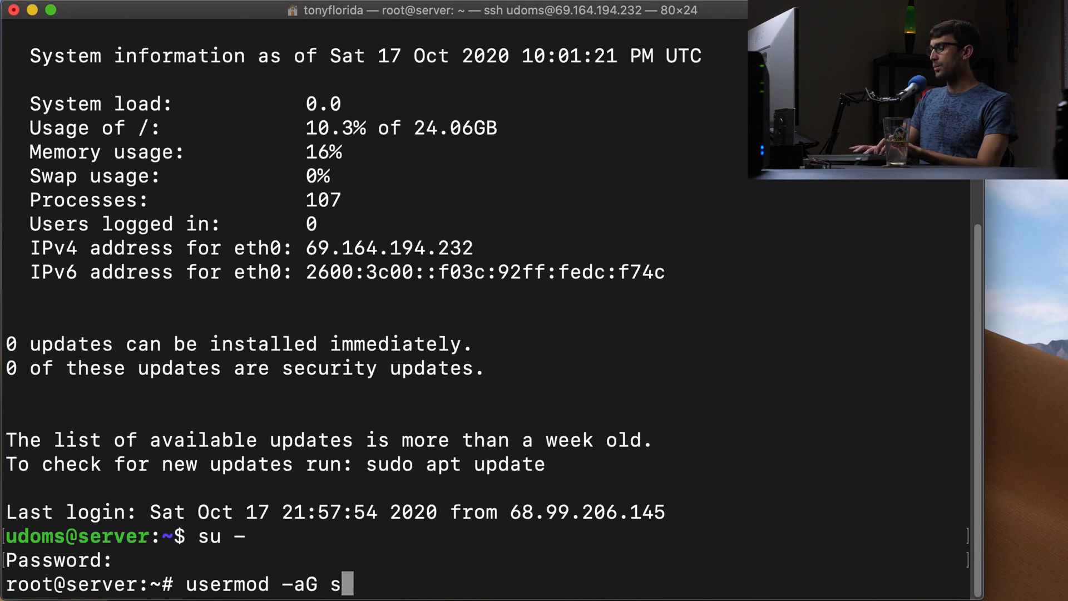
pyautogui.write('udo')
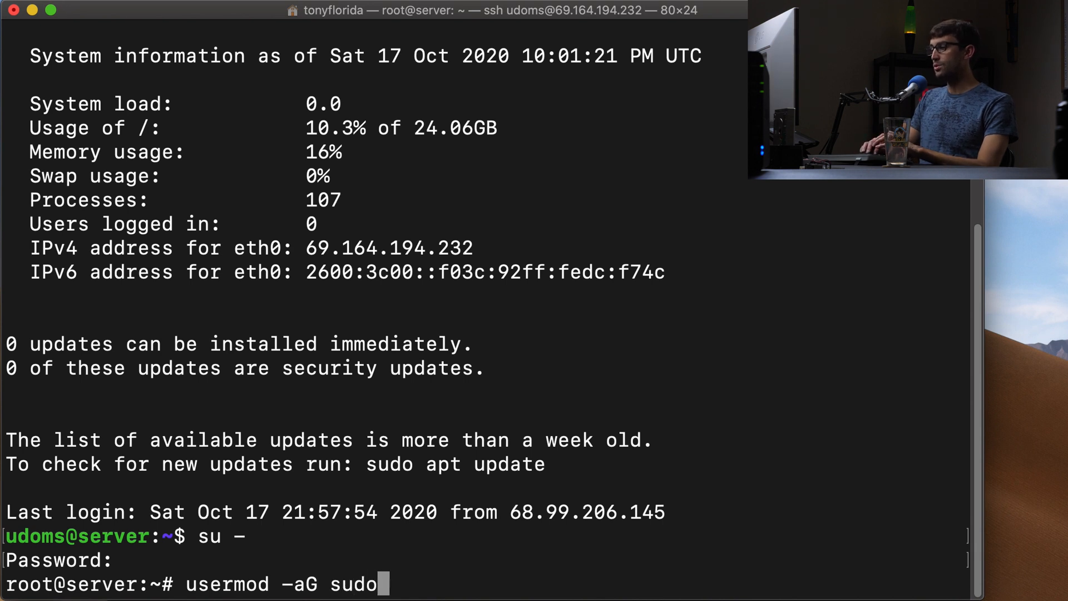
pyautogui.write('u')
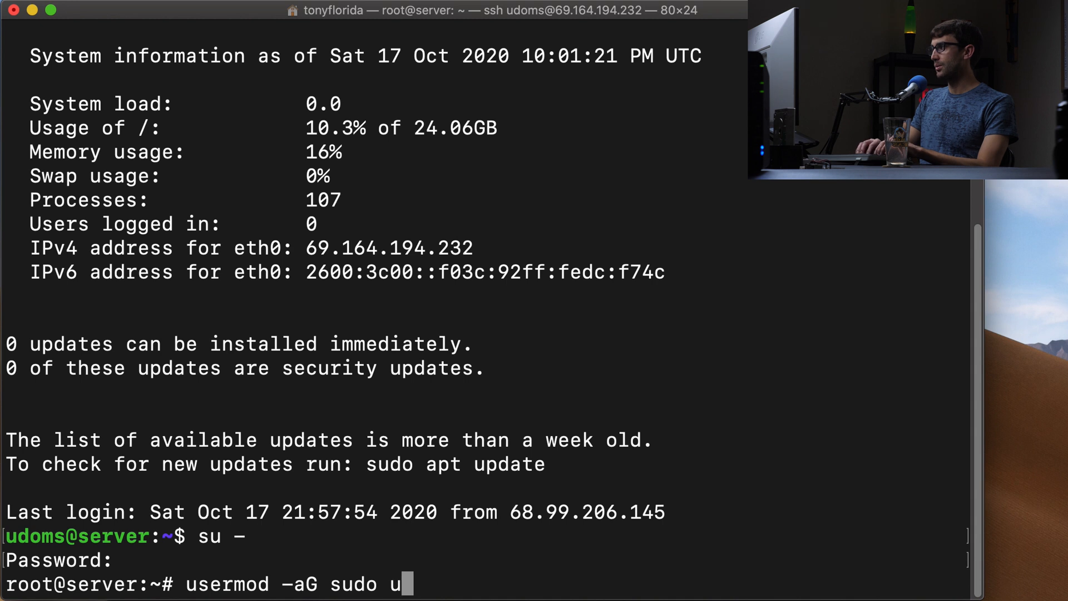
pyautogui.write('doms')
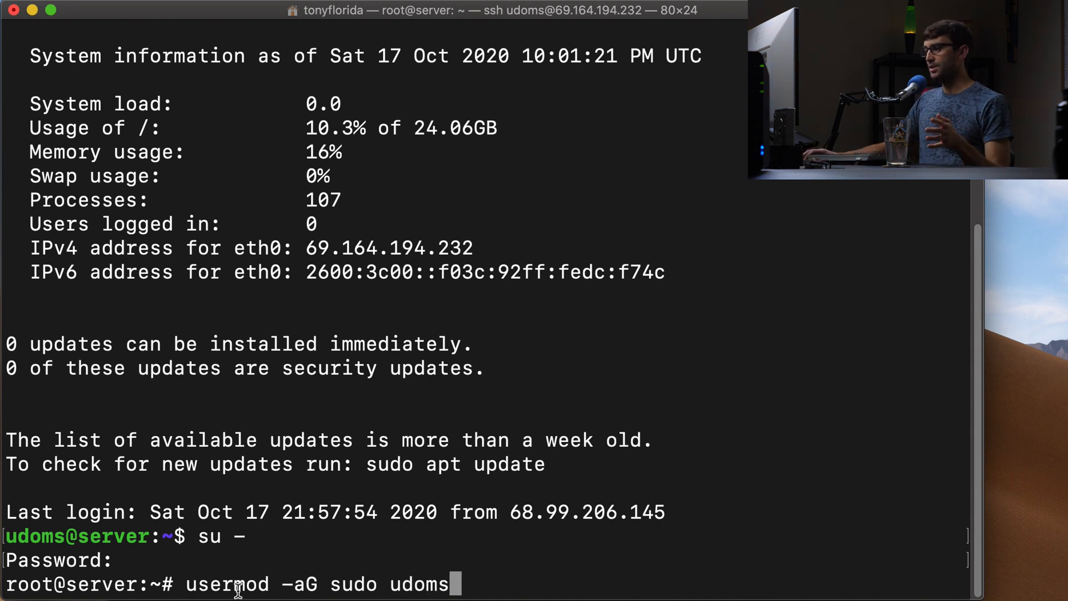
pyautogui.doubleClick(222, 583)
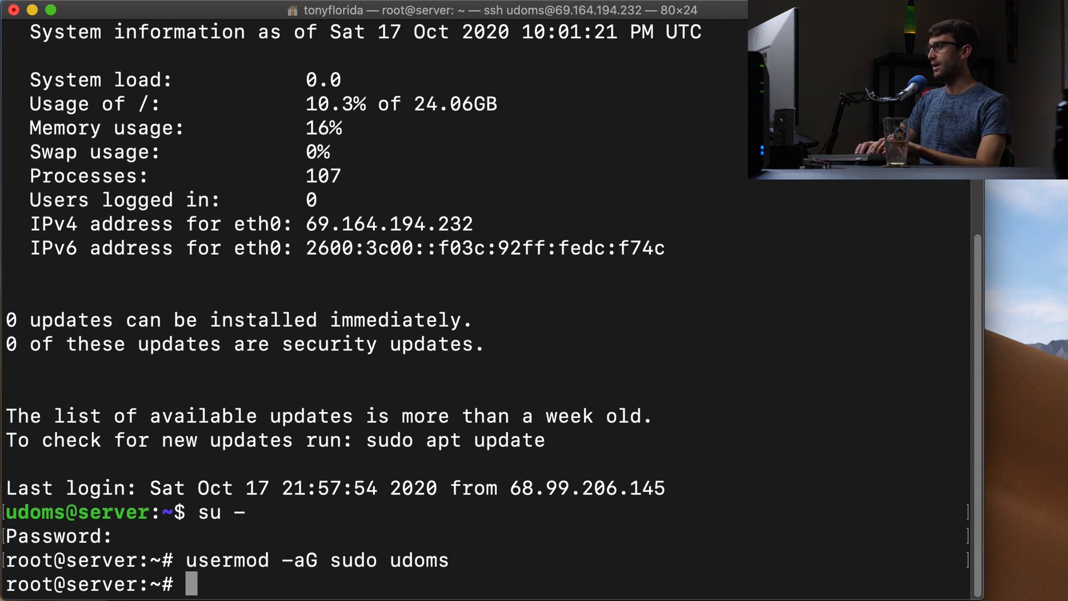
pyautogui.write('groups udoms')
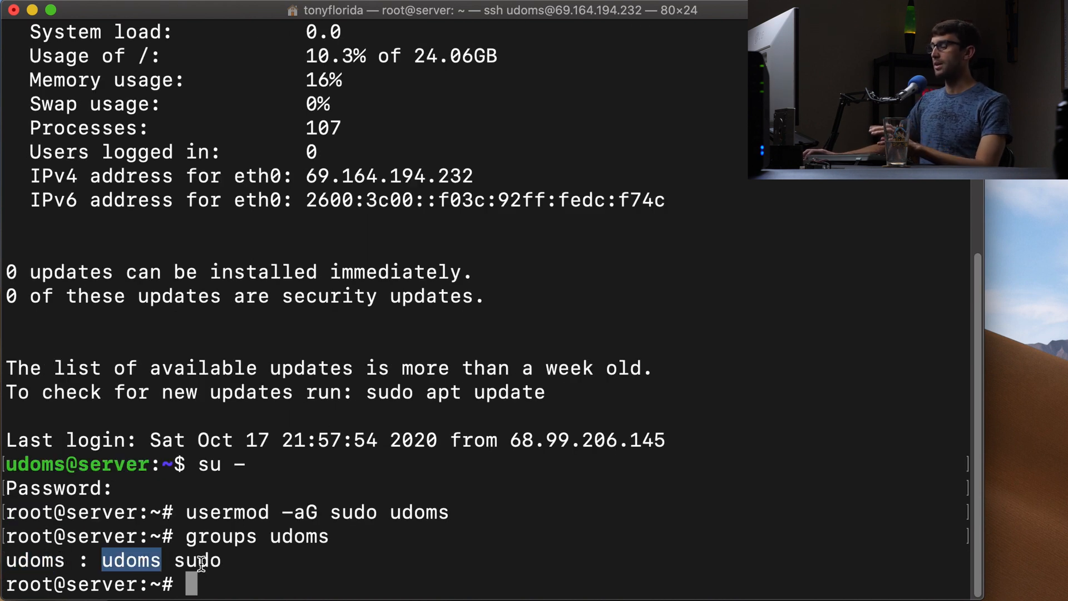
# Exit to the udoms shell and run sudo whoami, which is refused as not in sudoers
pyautogui.write('ex')
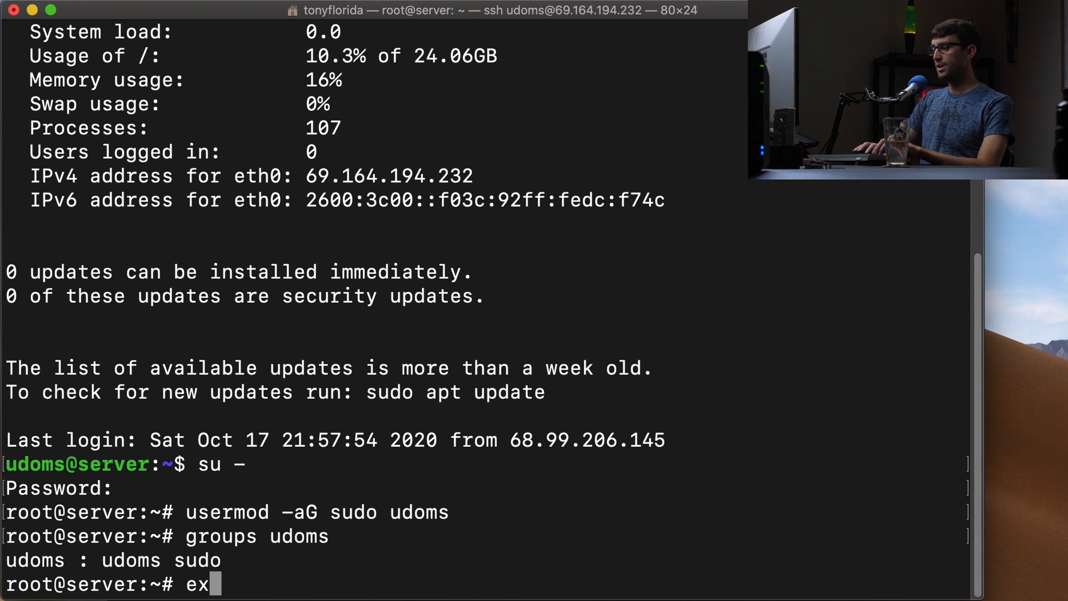
pyautogui.press('Return')
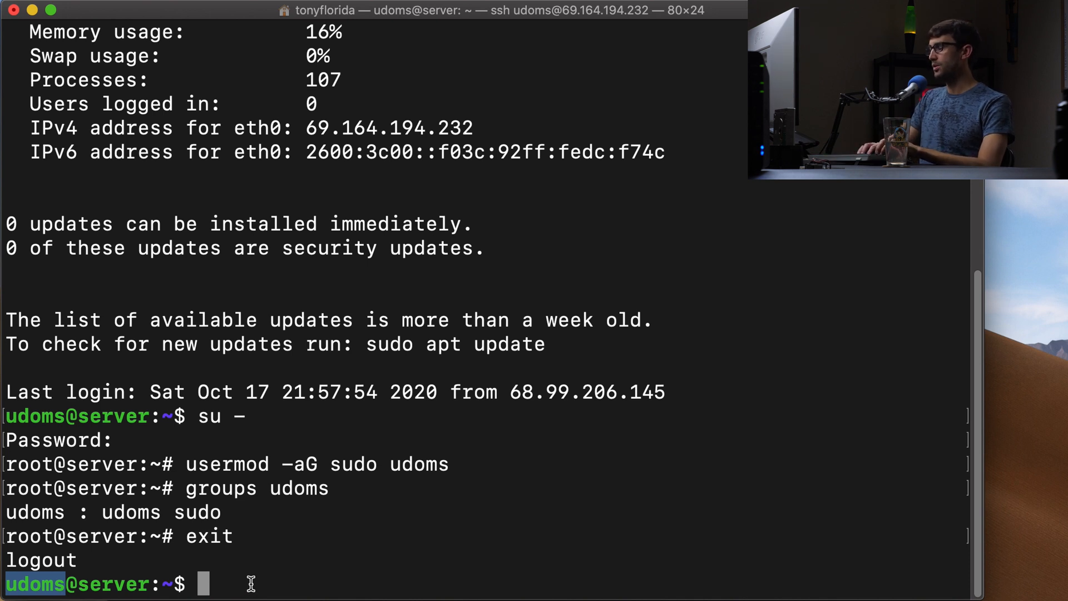
pyautogui.write('sudo')
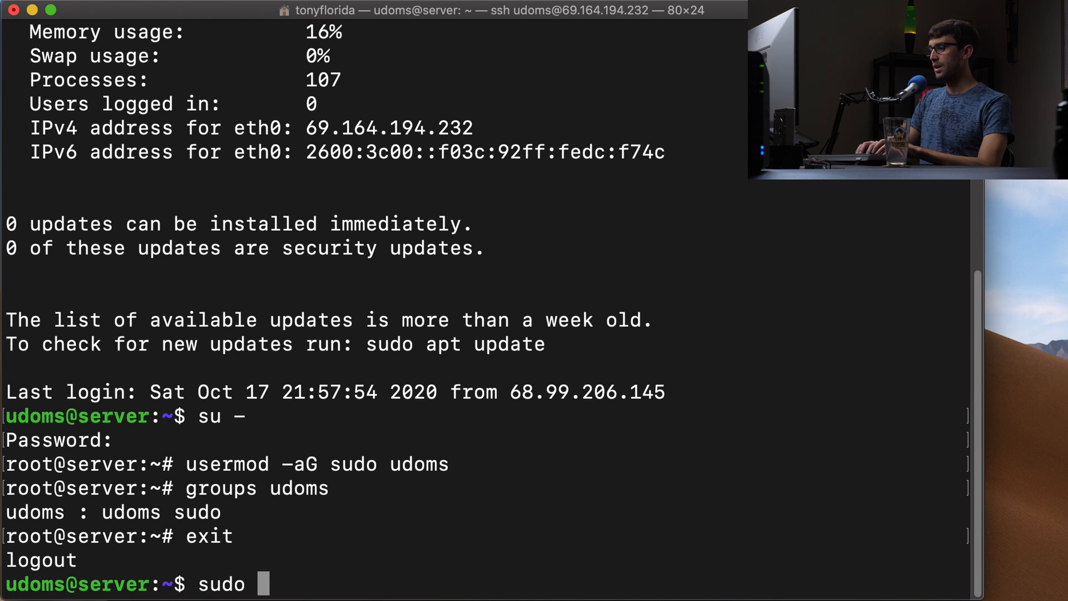
pyautogui.write('whomaim')
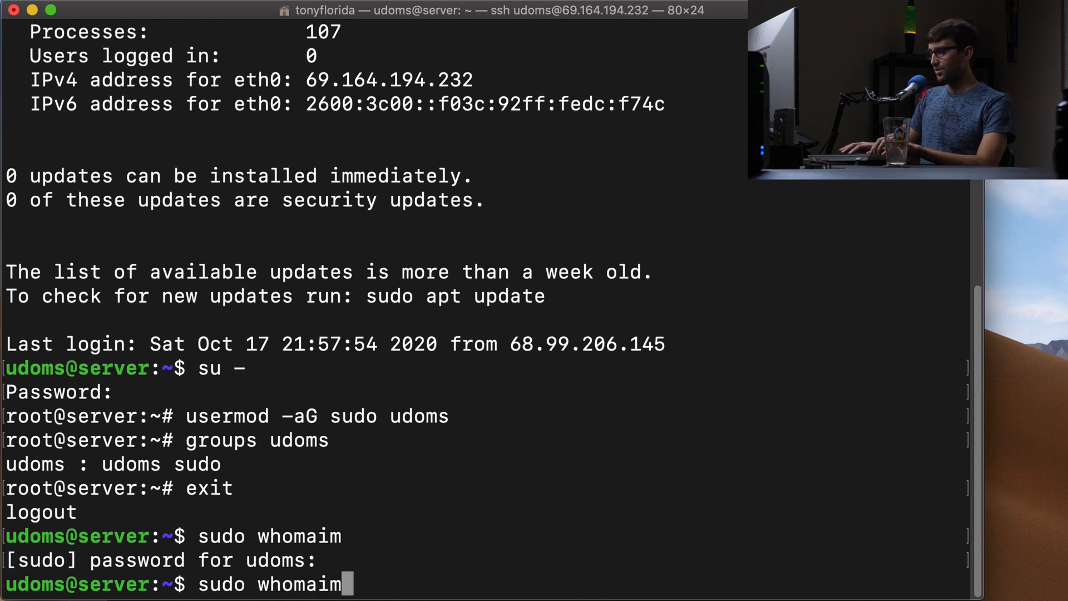
pyautogui.press('Backspace')
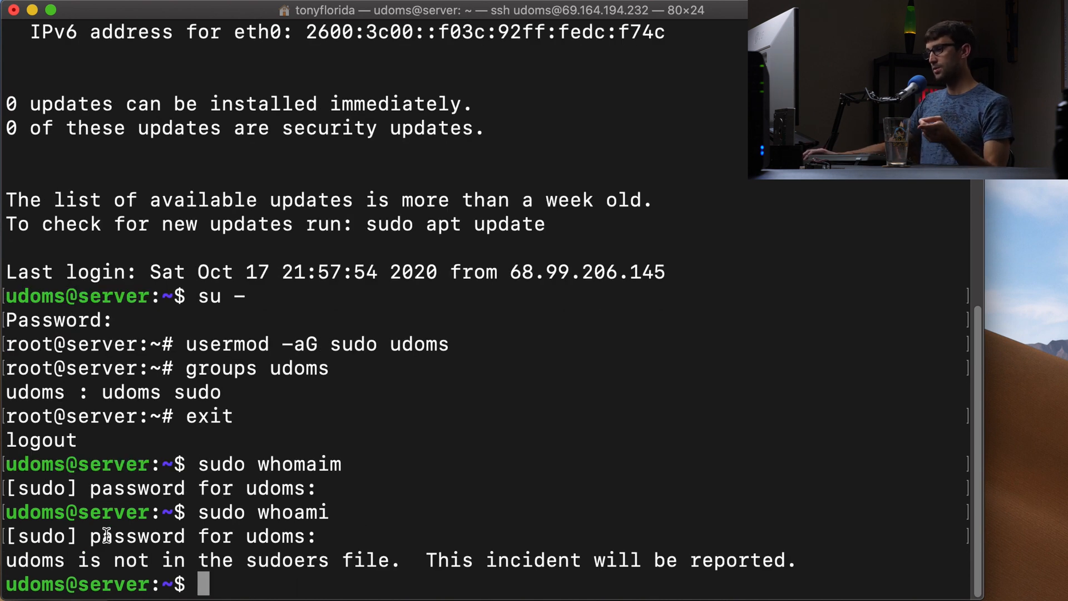
pyautogui.moveTo(178, 563)
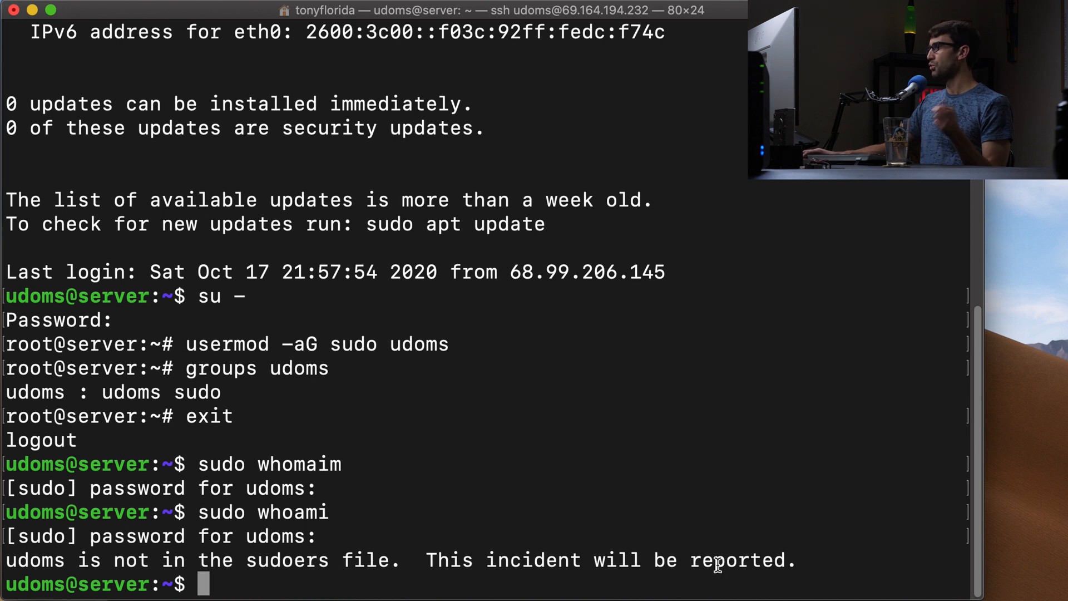
pyautogui.moveTo(643, 578)
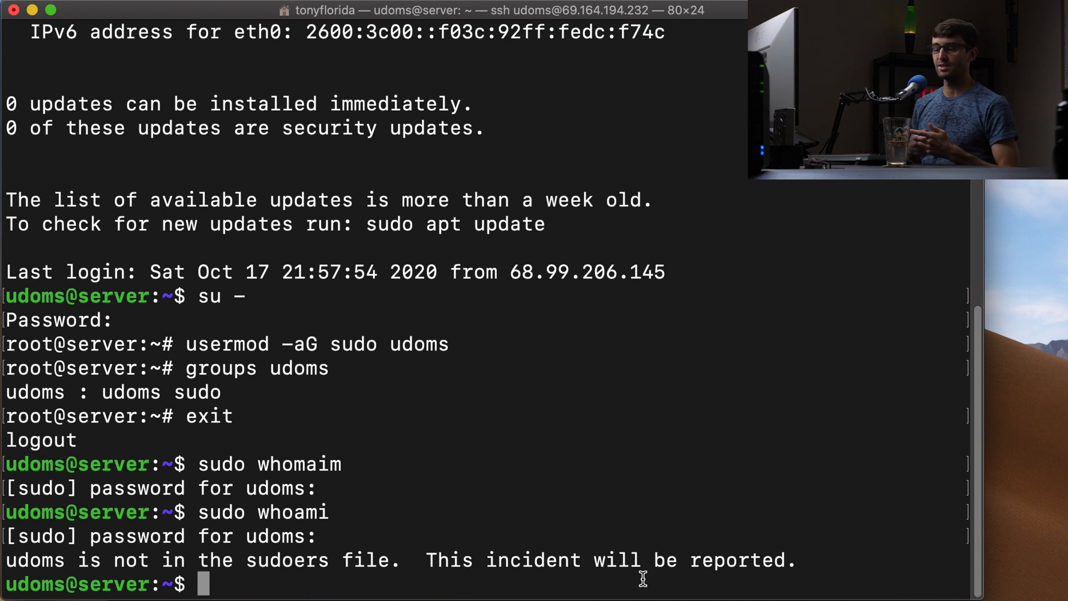
pyautogui.write('exit')
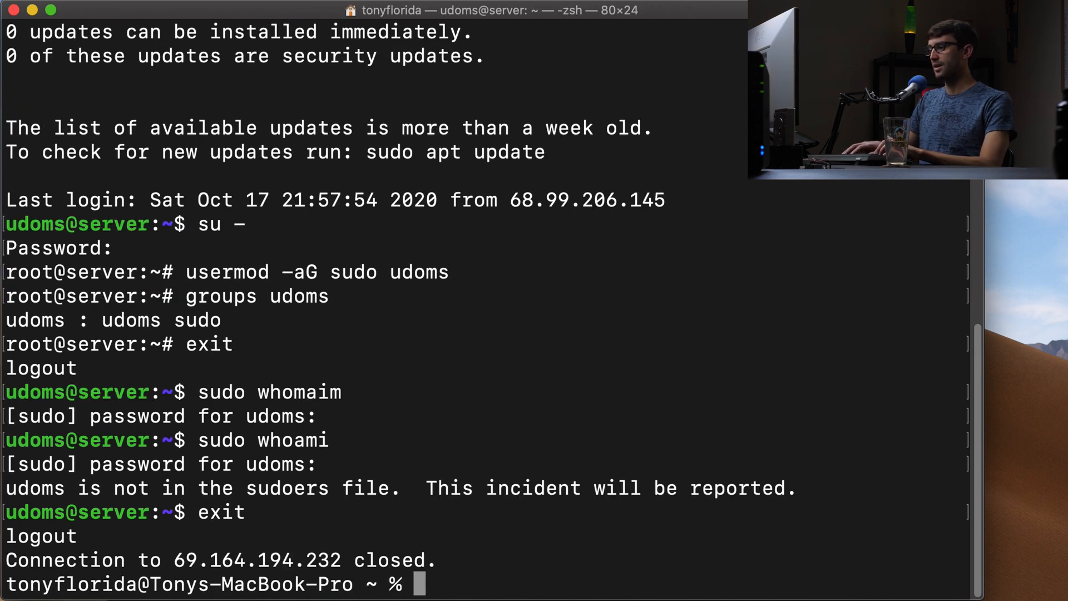
pyautogui.write('ssh udoms@69.164.194.232')
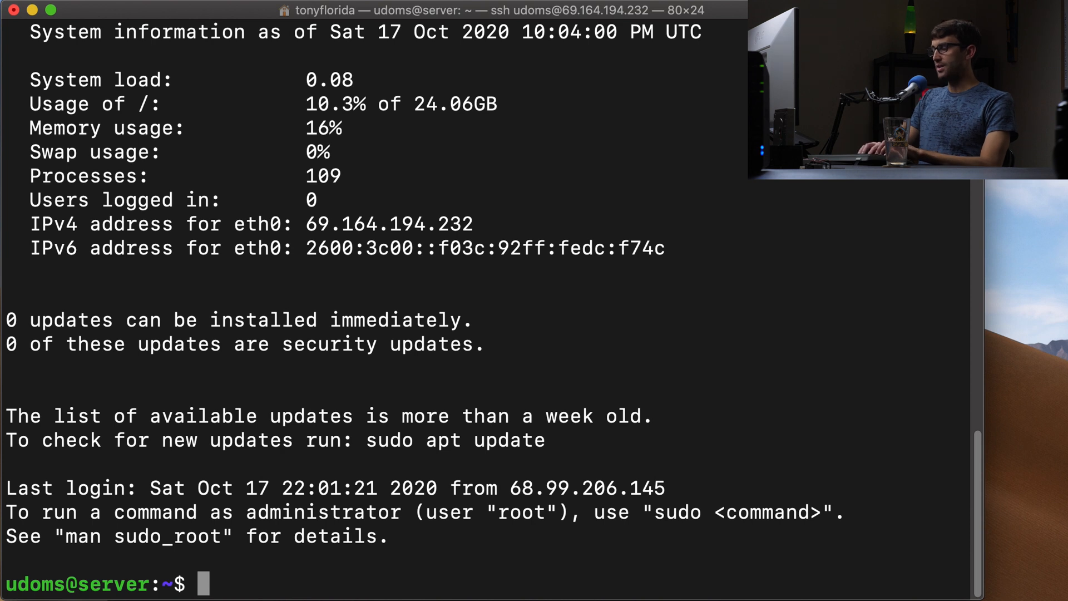
pyautogui.write('sudo who')
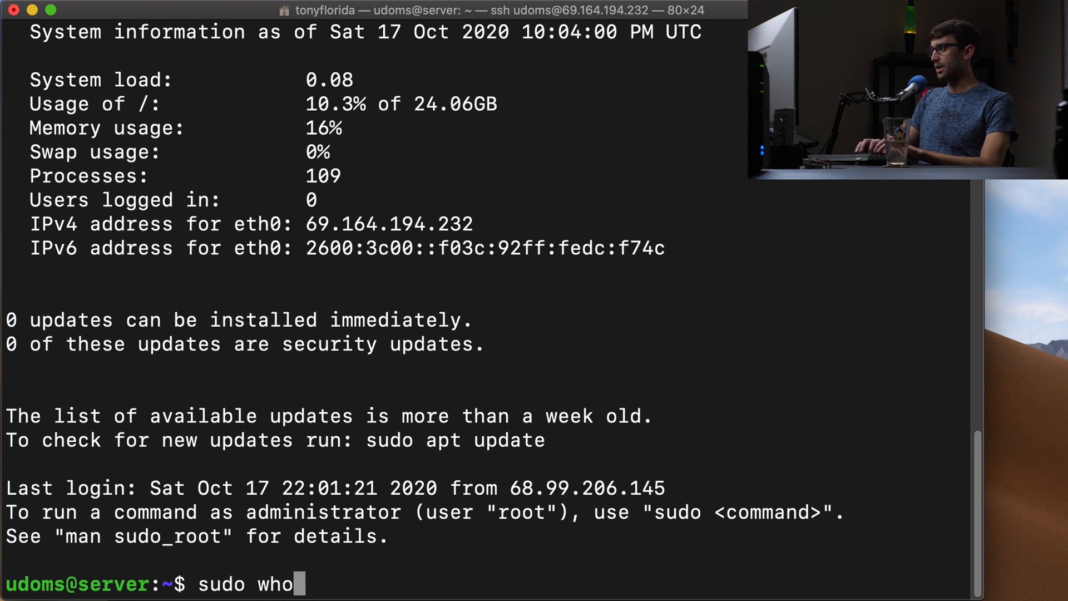
pyautogui.write('ami')
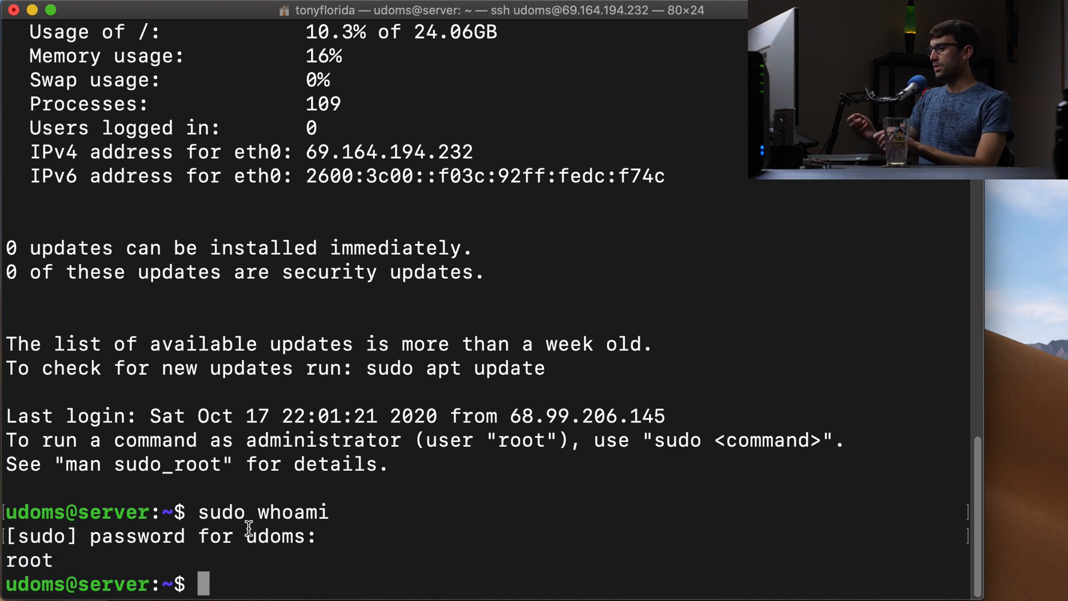
# List /home/, show ls /root/ is denied, then list it successfully with sudo ls /root/
pyautogui.write('ls /home/')
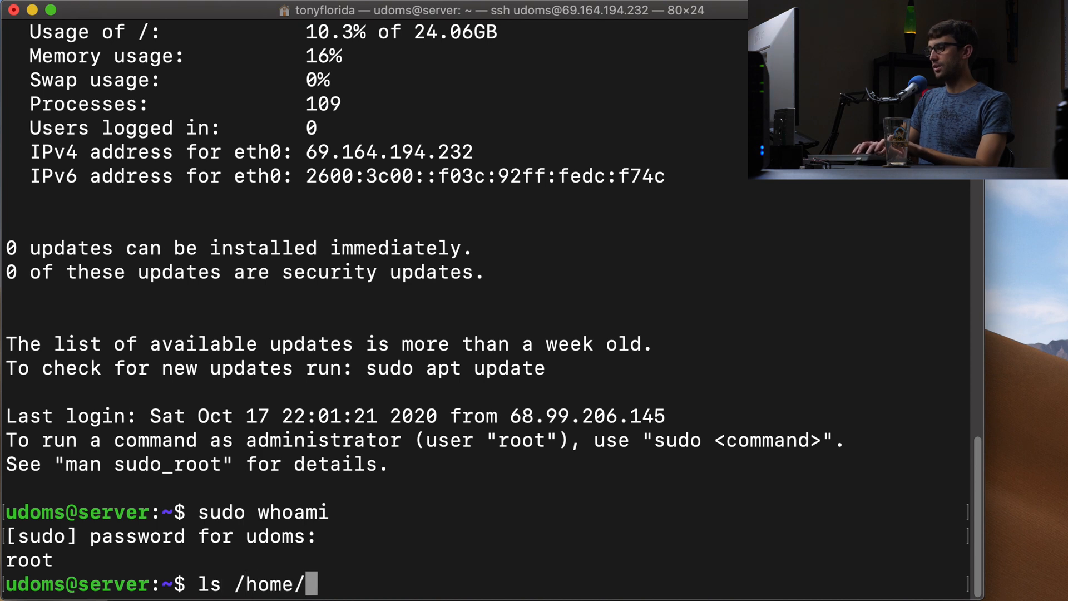
pyautogui.press('Return')
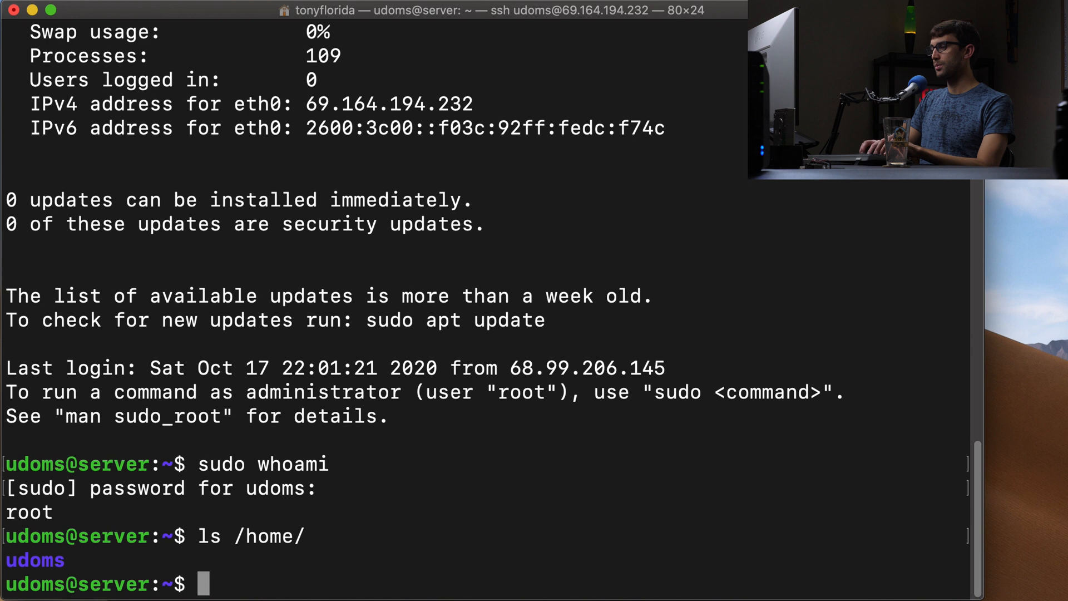
pyautogui.write('ls /root/')
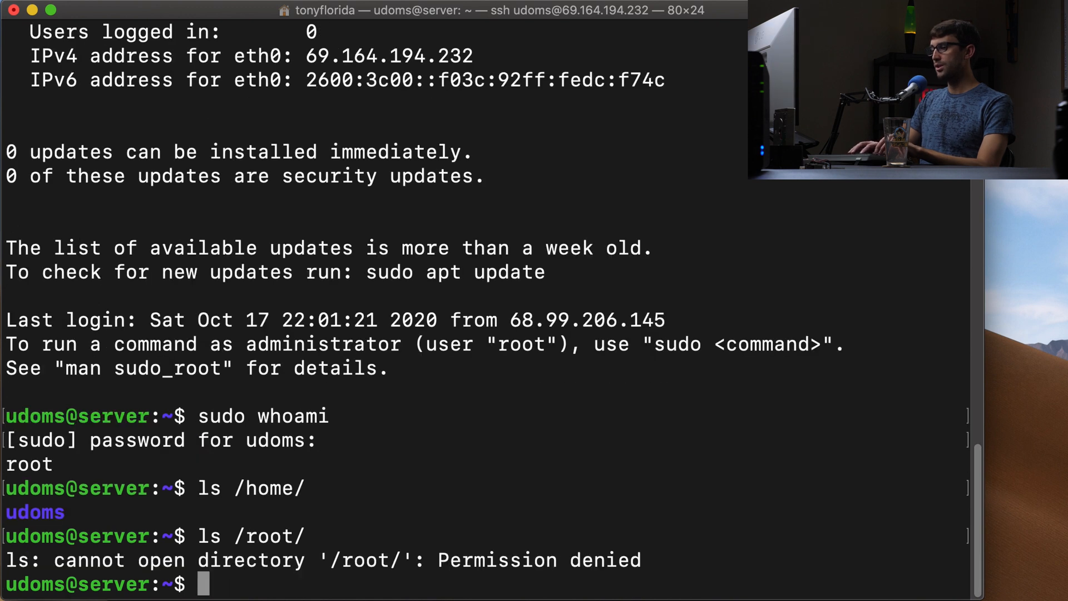
pyautogui.write('ls /root/')
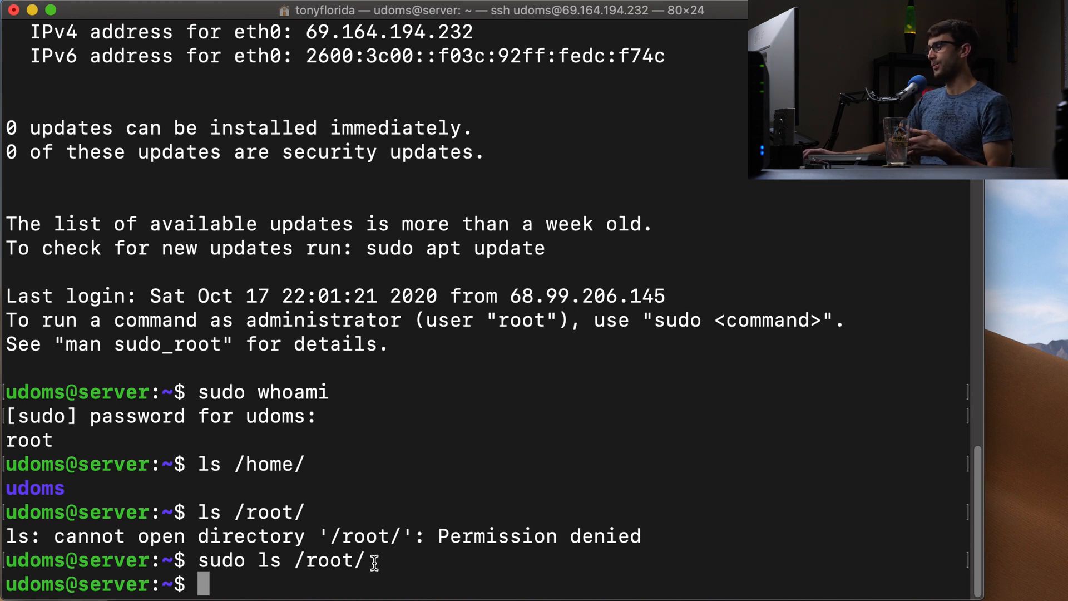
pyautogui.moveTo(820, 363)
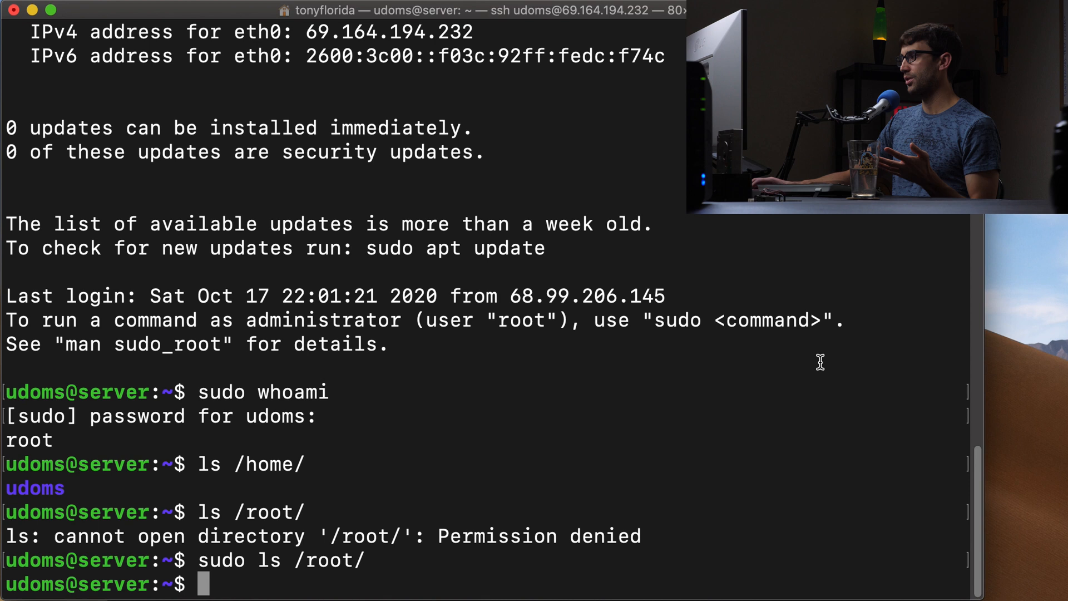